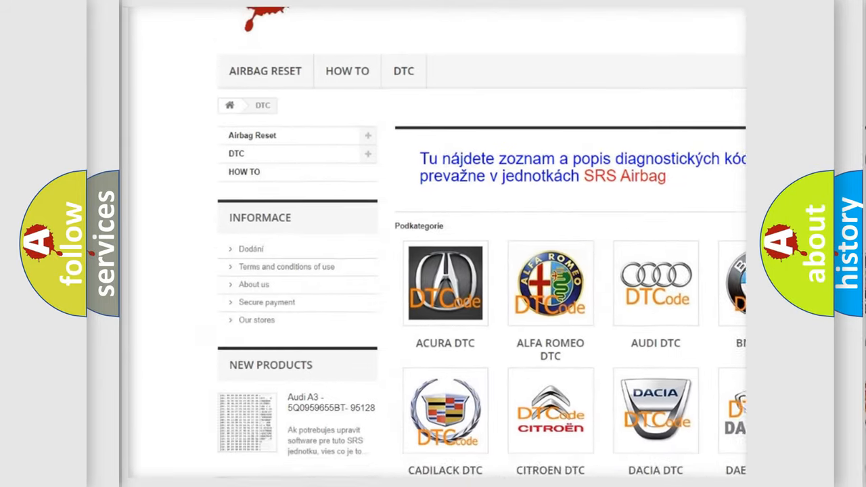
{"action": "scroll", "scroll_direction": "down", "scroll_amount": 3}
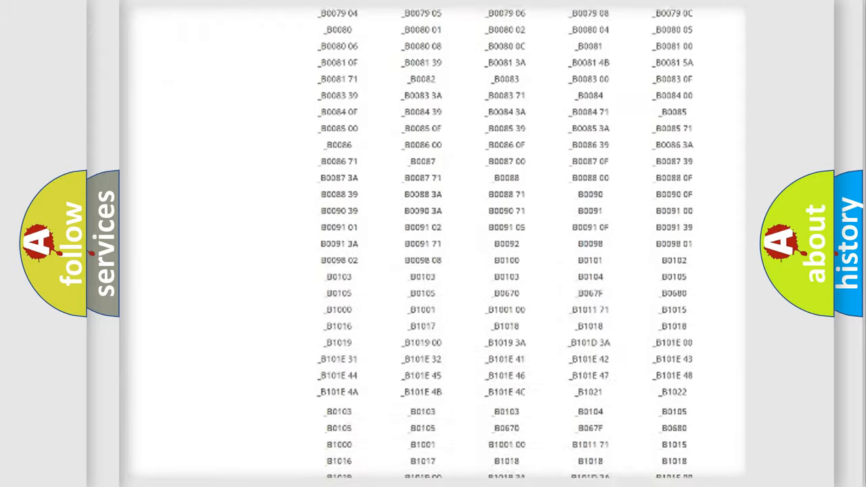
{"action": "scroll", "scroll_direction": "up", "scroll_amount": 3}
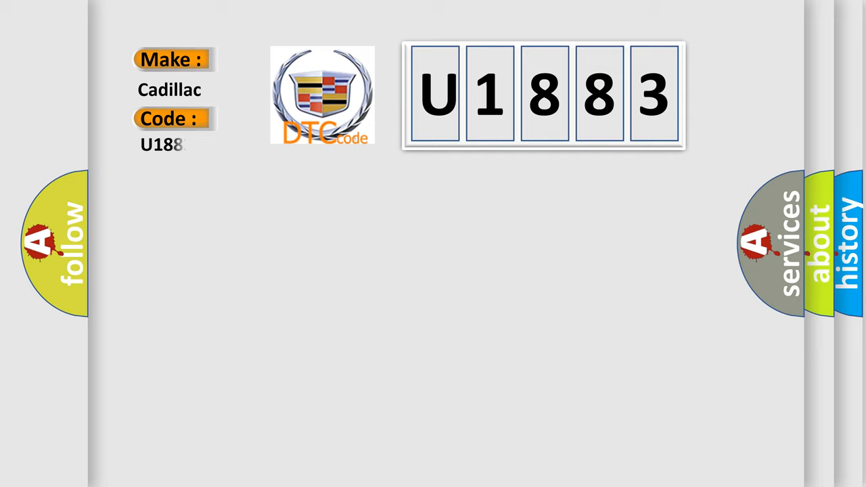
{"action": "type", "text": "83"}
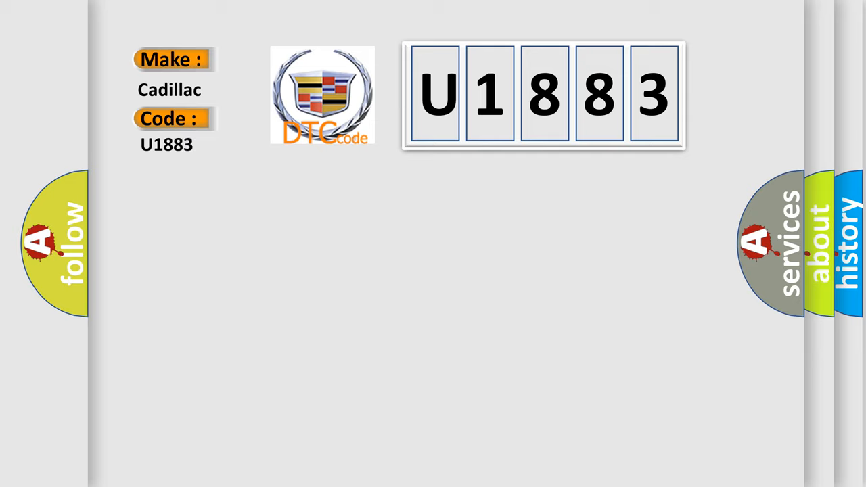